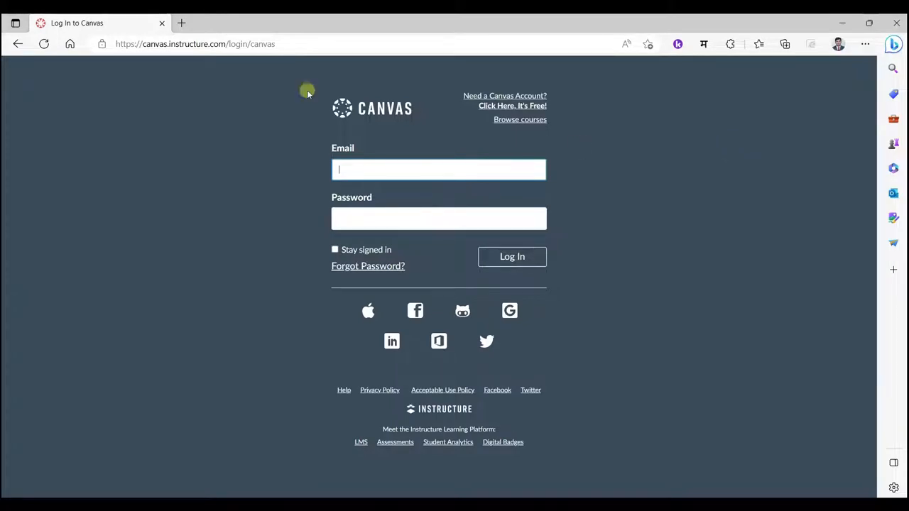
pyautogui.moveTo(218, 59)
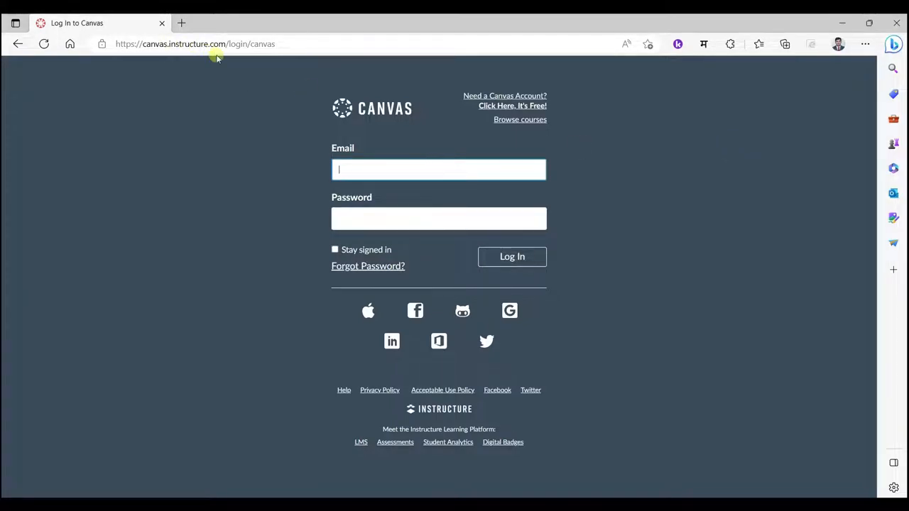
pyautogui.moveTo(552, 72)
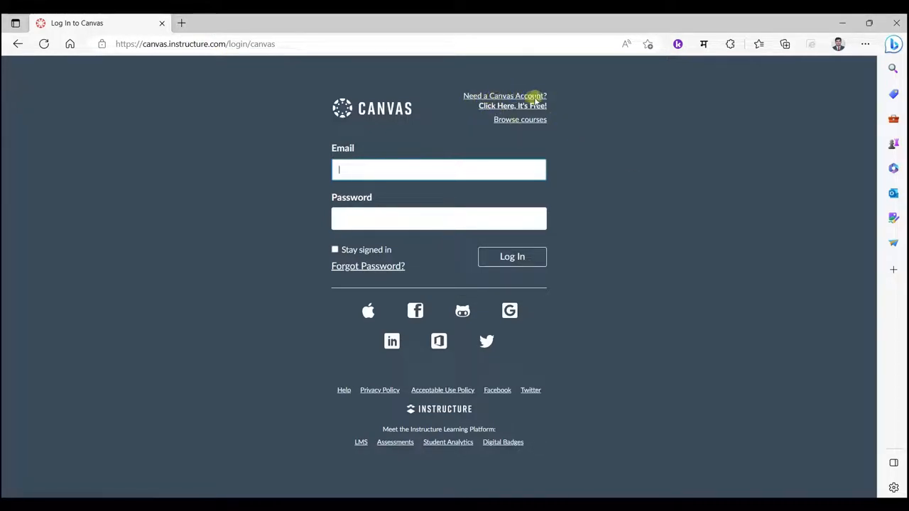
pyautogui.moveTo(521, 105)
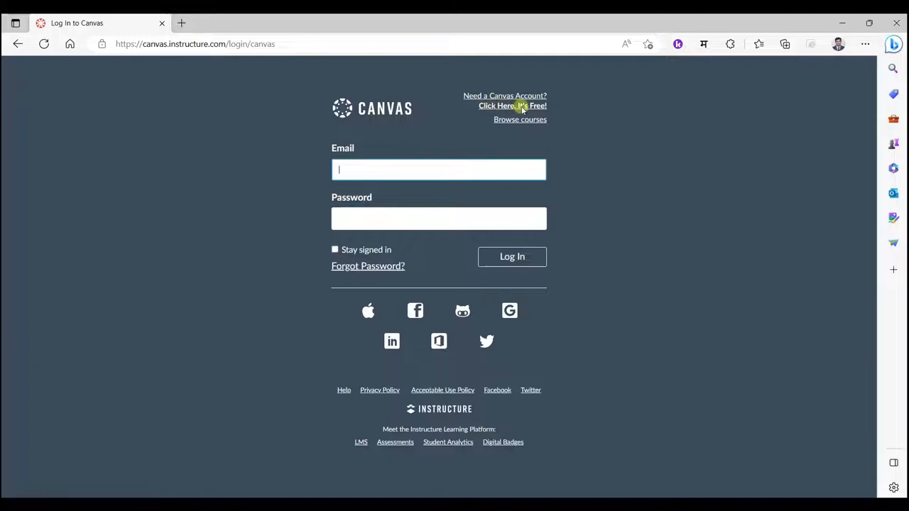
pyautogui.moveTo(692, 208)
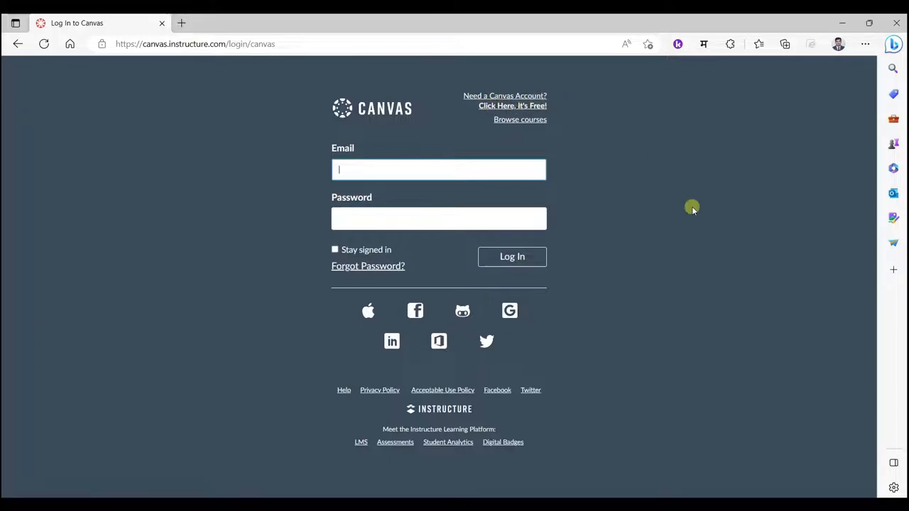
pyautogui.moveTo(857, 270)
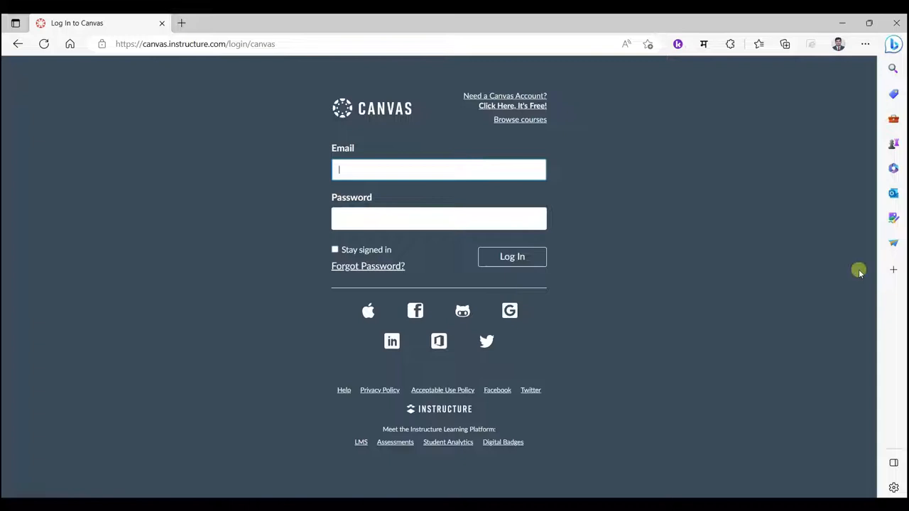
# Step: Open the free Canvas sign-up page and choose student registration
pyautogui.click(512, 105)
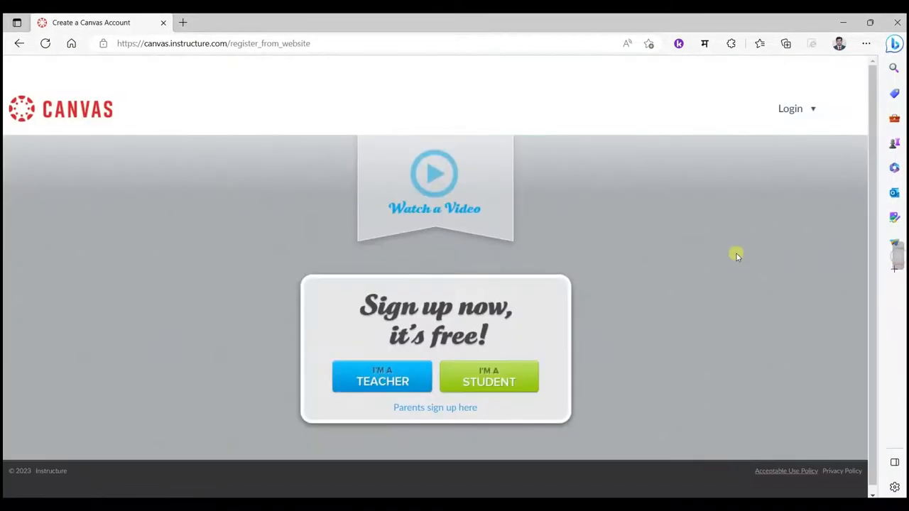
pyautogui.moveTo(496, 444)
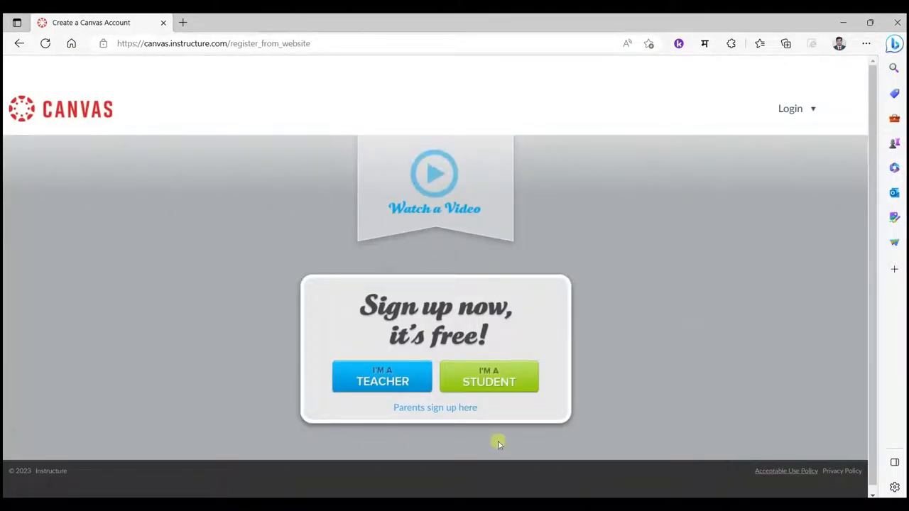
pyautogui.moveTo(577, 235)
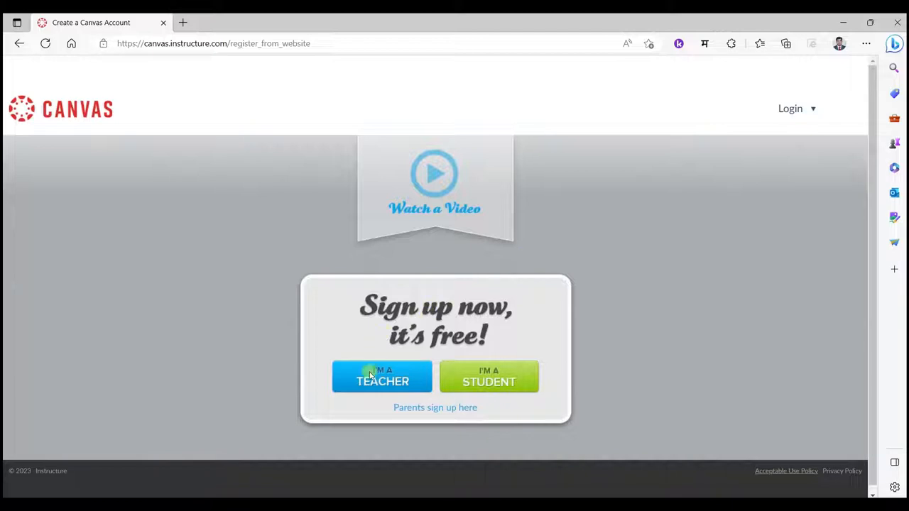
pyautogui.moveTo(553, 393)
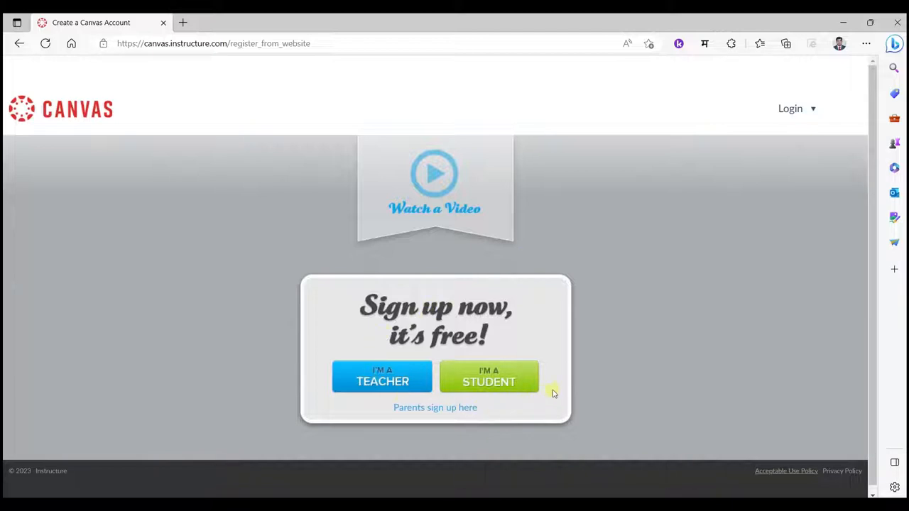
pyautogui.moveTo(506, 329)
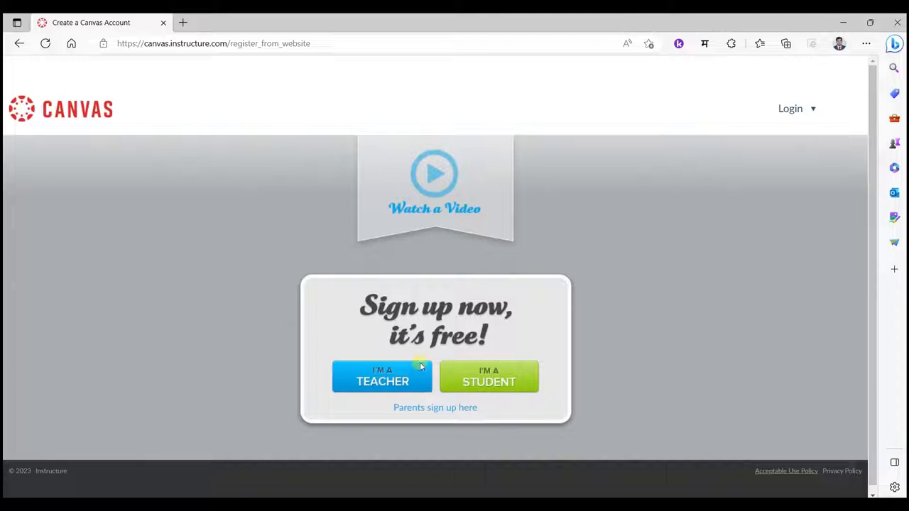
pyautogui.moveTo(557, 389)
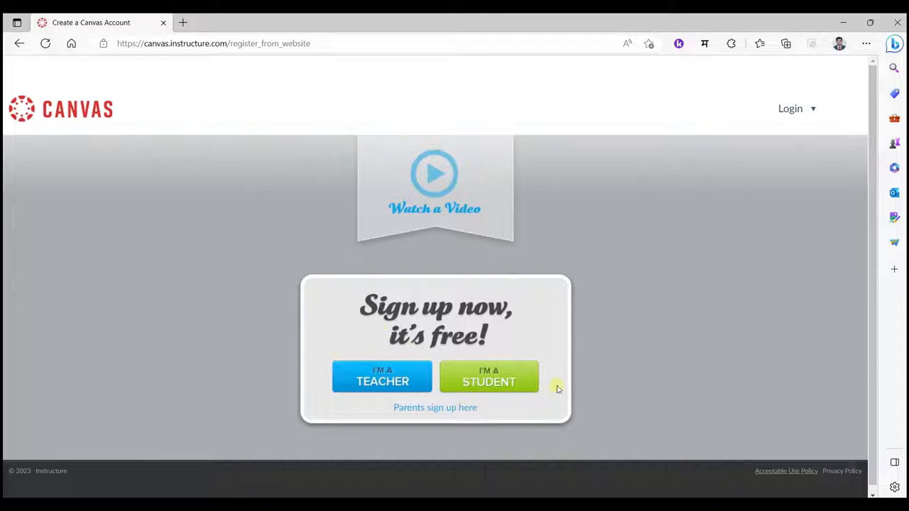
pyautogui.moveTo(450, 359)
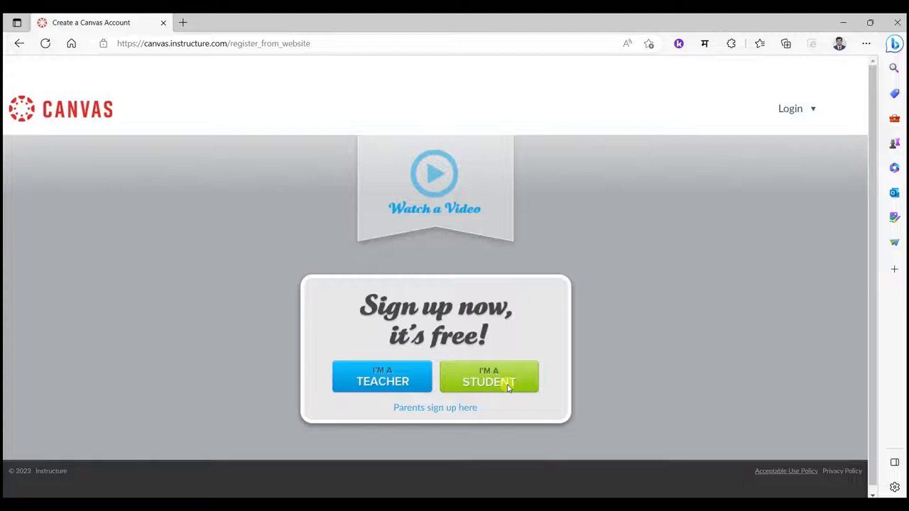
pyautogui.click(489, 376)
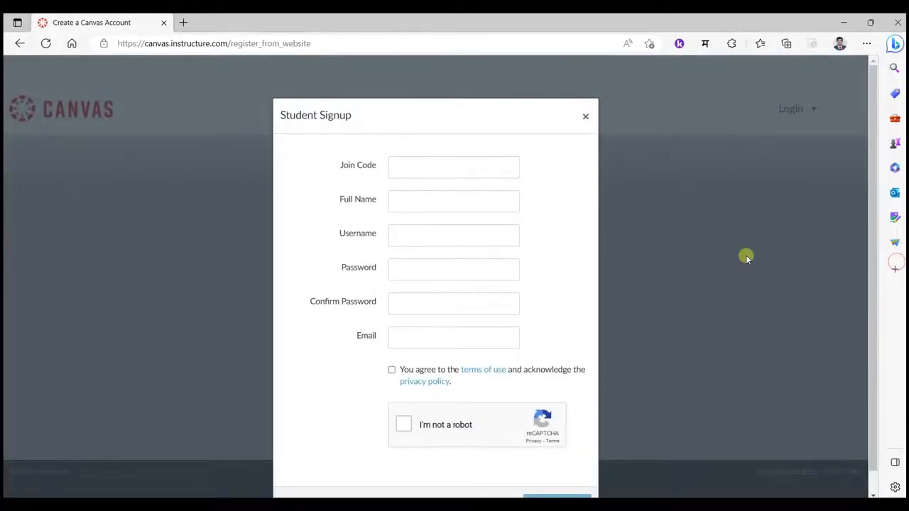
pyautogui.moveTo(471, 206)
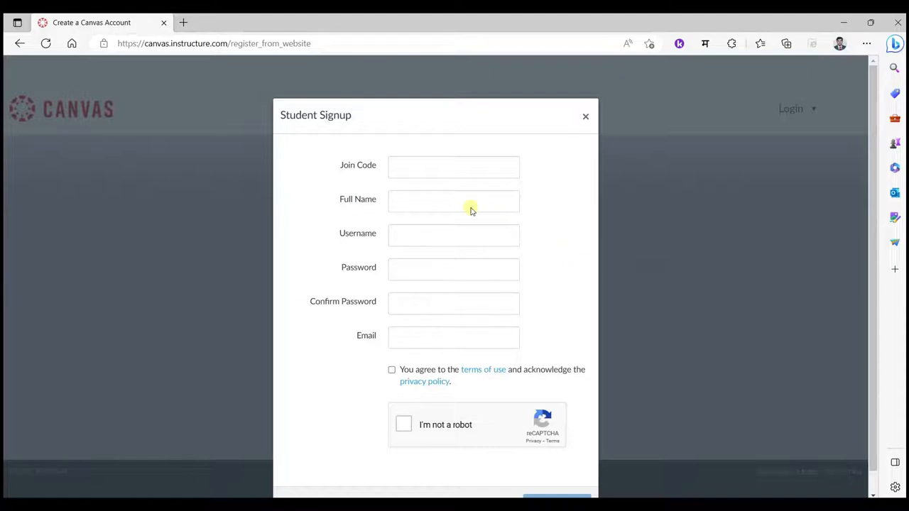
pyautogui.moveTo(455, 306)
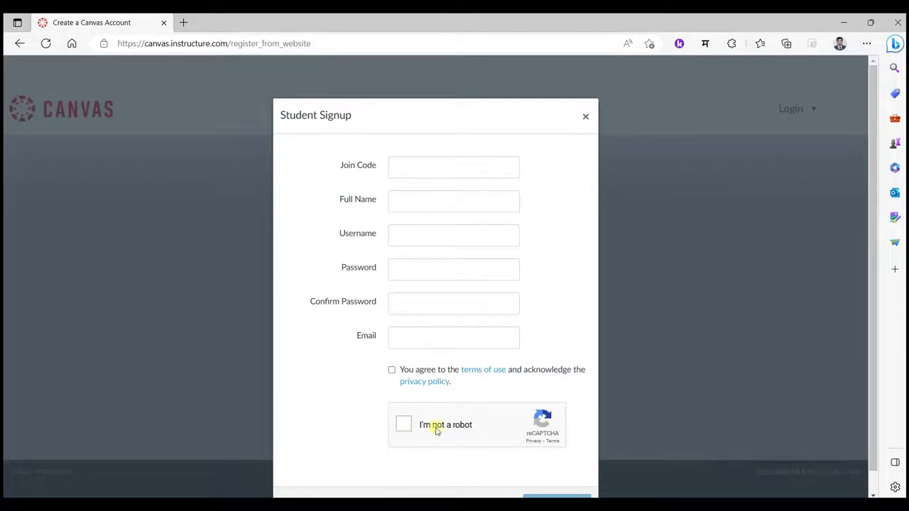
pyautogui.moveTo(571, 301)
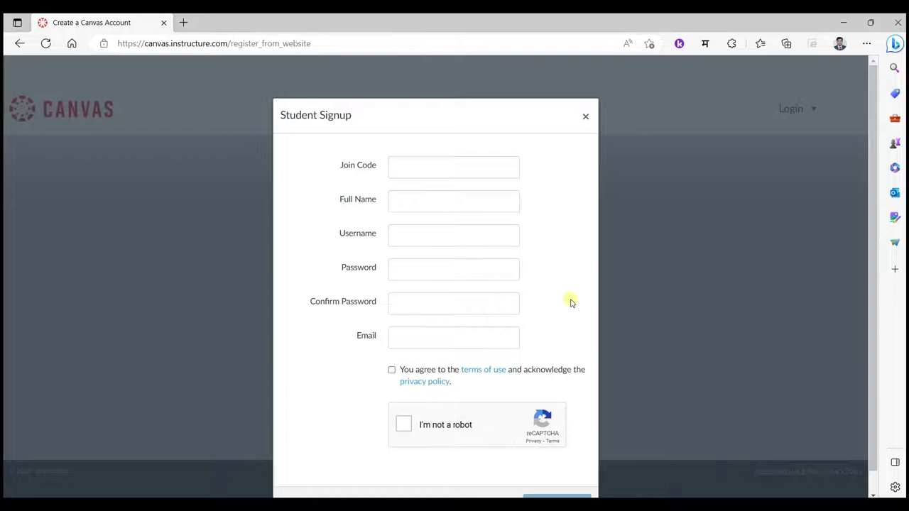
pyautogui.moveTo(381, 193)
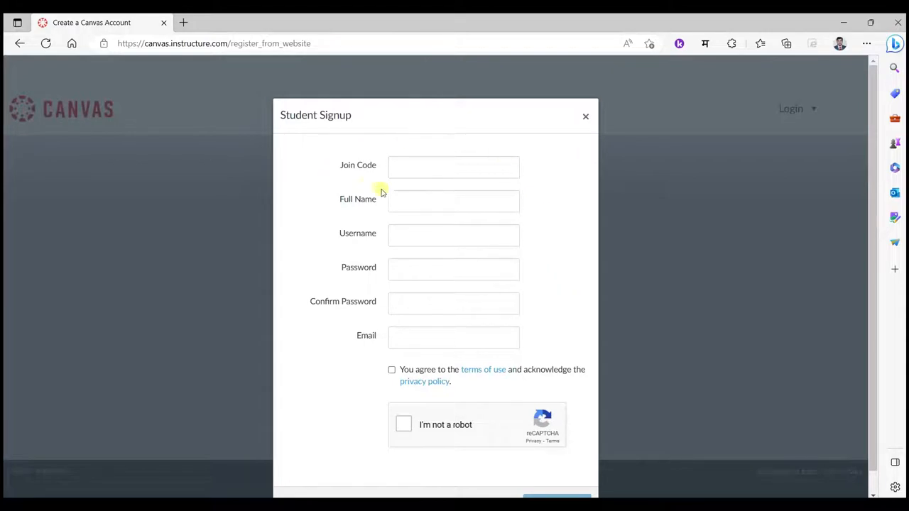
pyautogui.moveTo(395, 191)
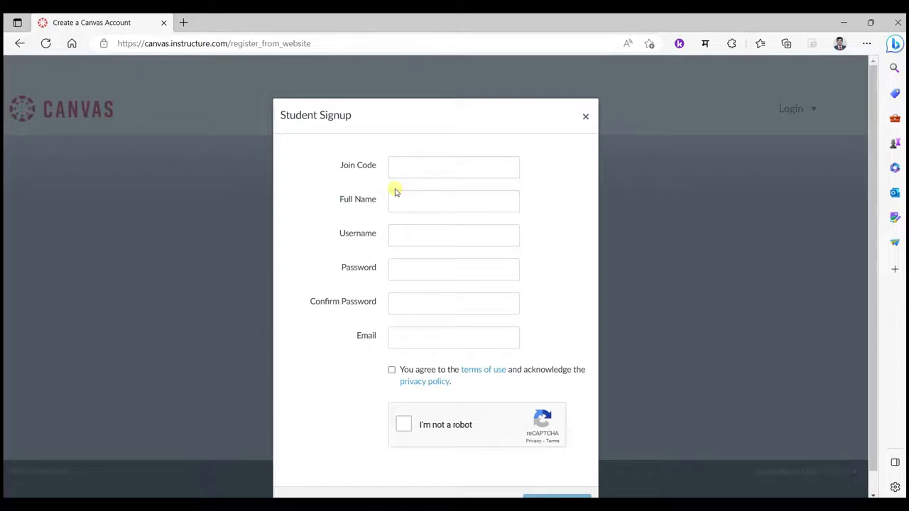
pyautogui.moveTo(406, 192)
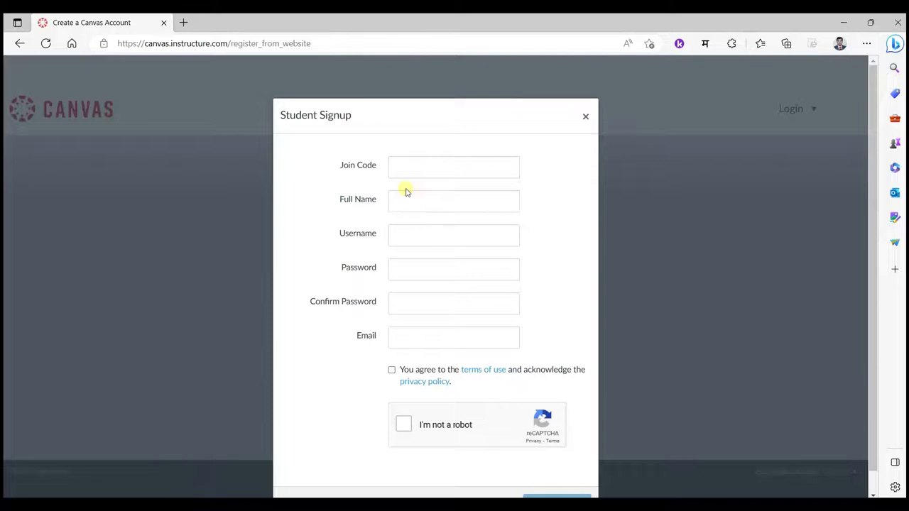
pyautogui.moveTo(439, 199)
pyautogui.write('JW34HP')
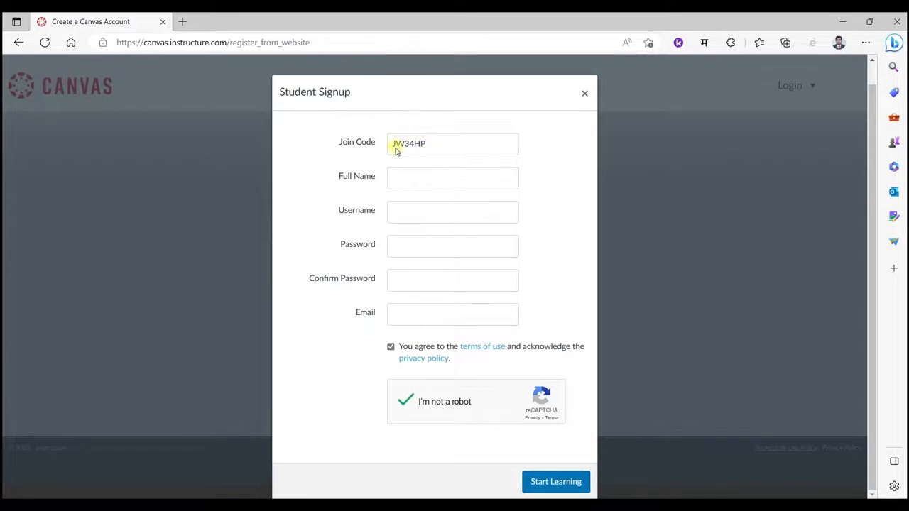
pyautogui.moveTo(423, 311)
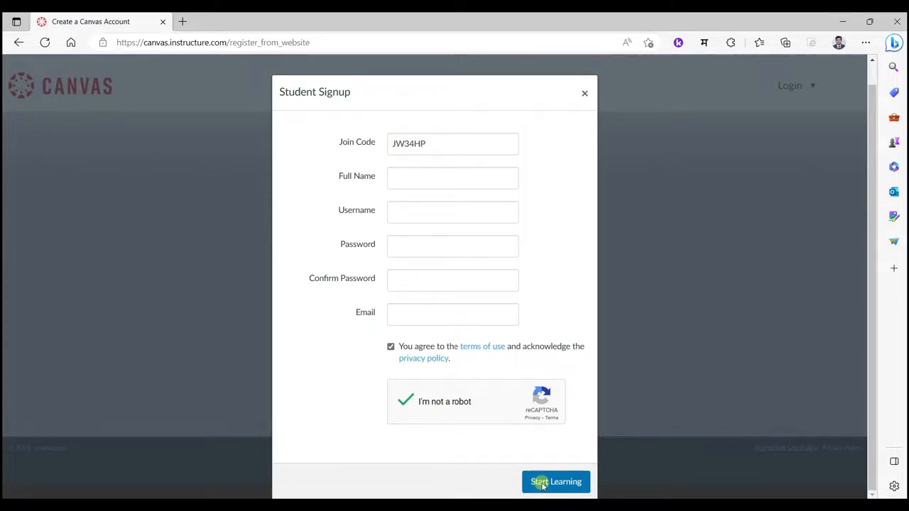
pyautogui.moveTo(520, 439)
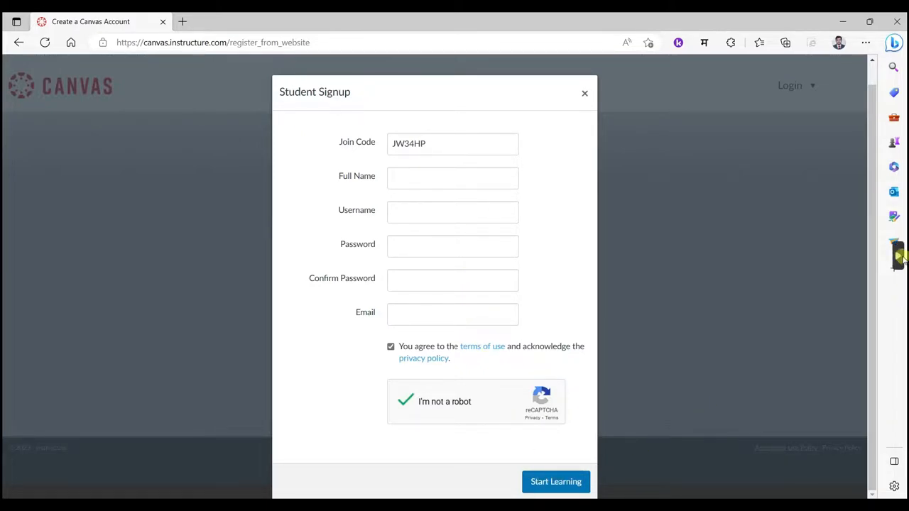
# Step: Submit the Student Signup form to join the Cyber Smart Teacher course
pyautogui.click(556, 481)
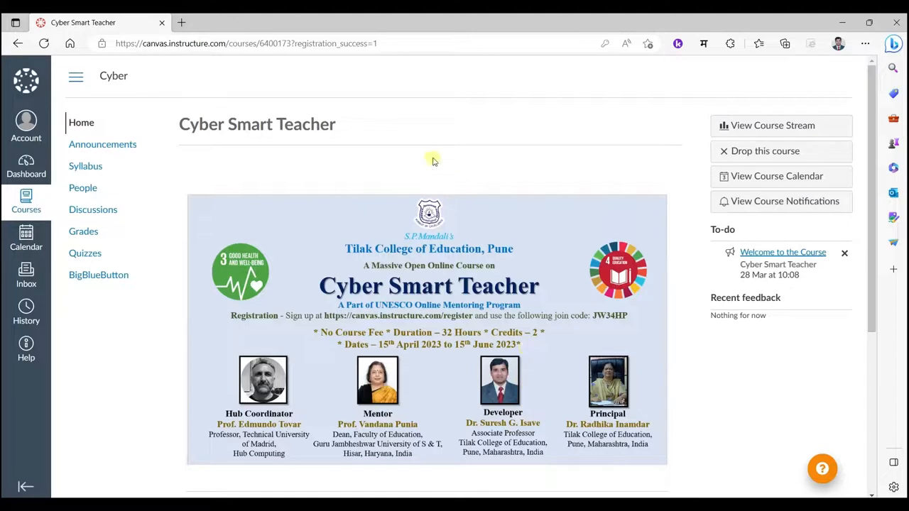
pyautogui.moveTo(625, 211)
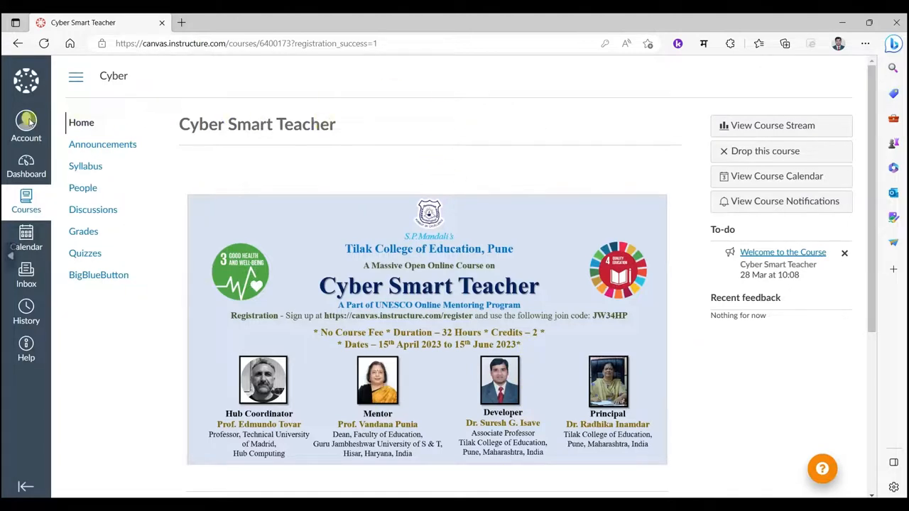
pyautogui.moveTo(103, 119)
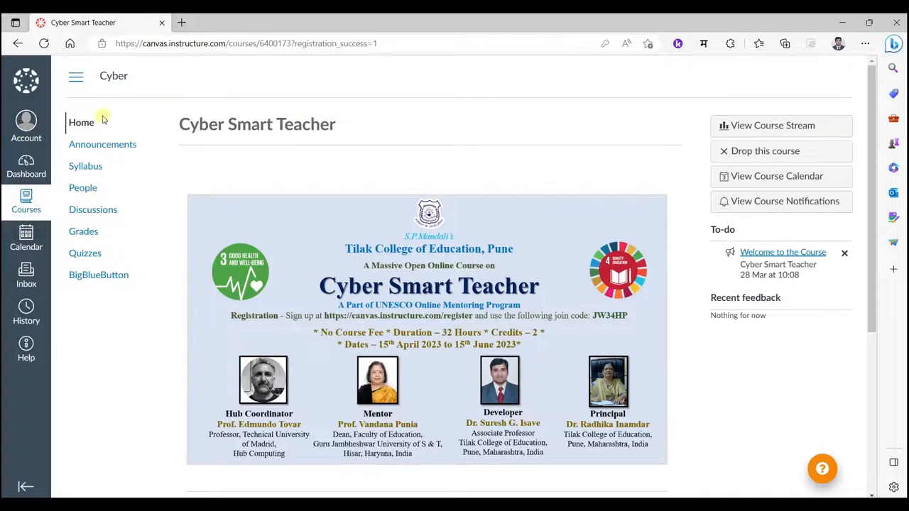
# Step: Log out of the new student account from the Account panel
pyautogui.click(26, 121)
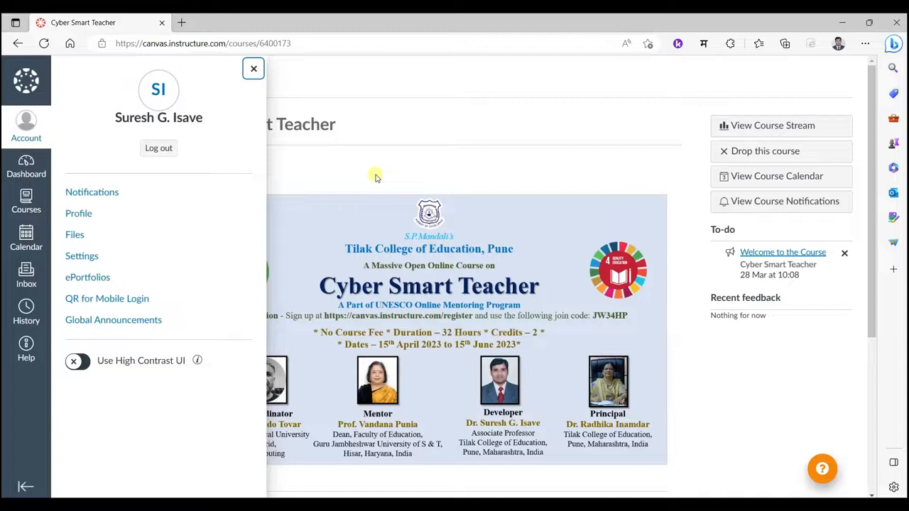
pyautogui.moveTo(26, 180)
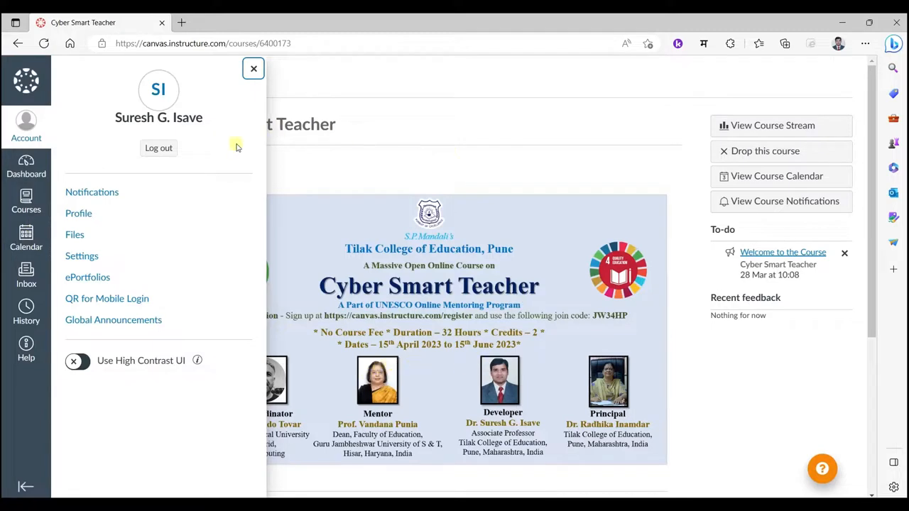
pyautogui.moveTo(159, 148)
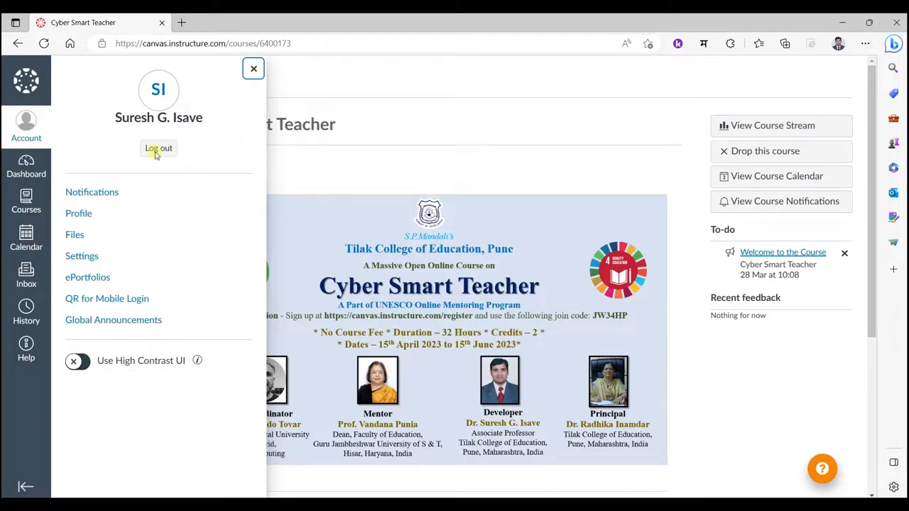
pyautogui.moveTo(893, 255)
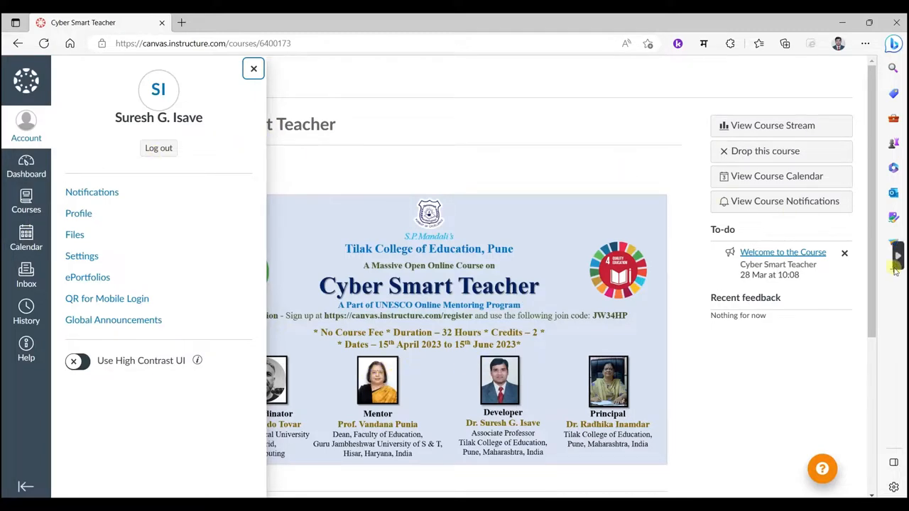
pyautogui.click(158, 147)
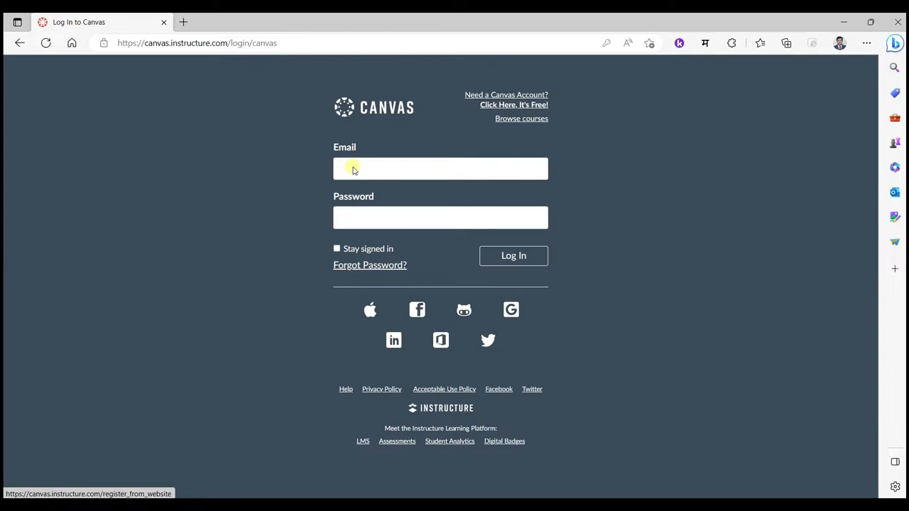
pyautogui.moveTo(444, 254)
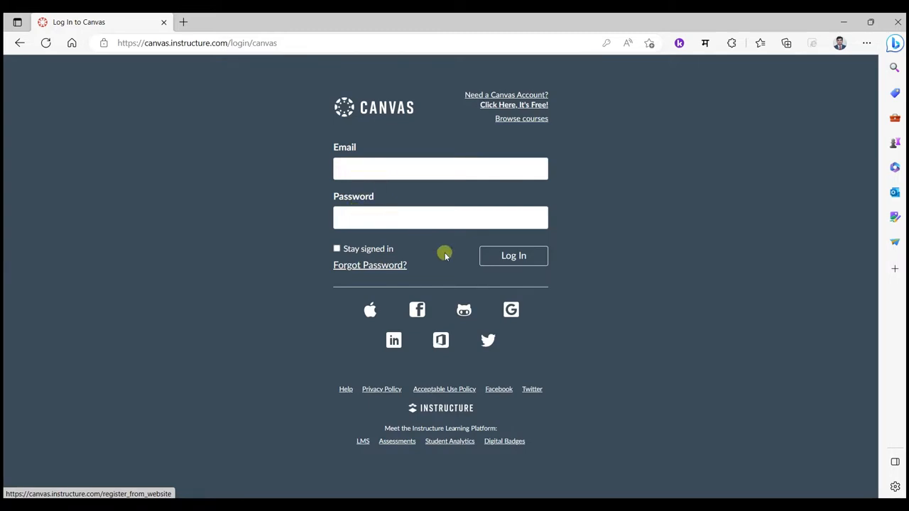
pyautogui.moveTo(619, 223)
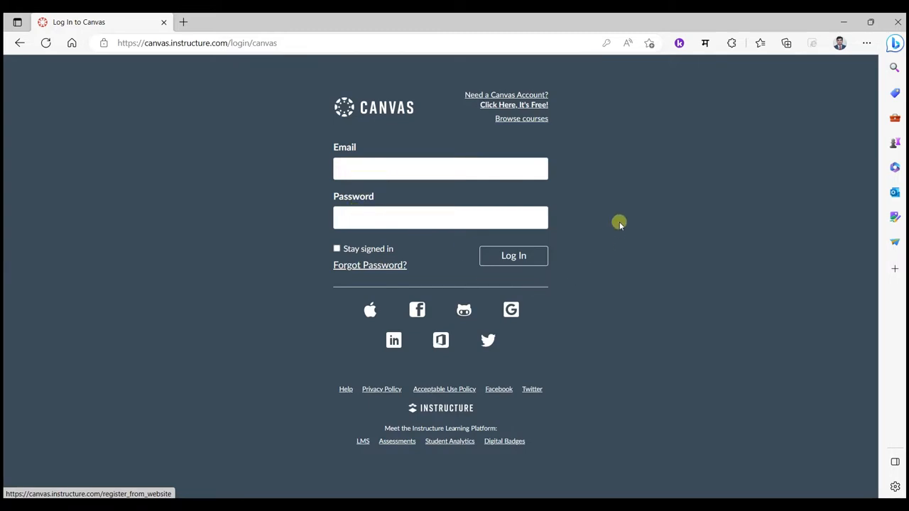